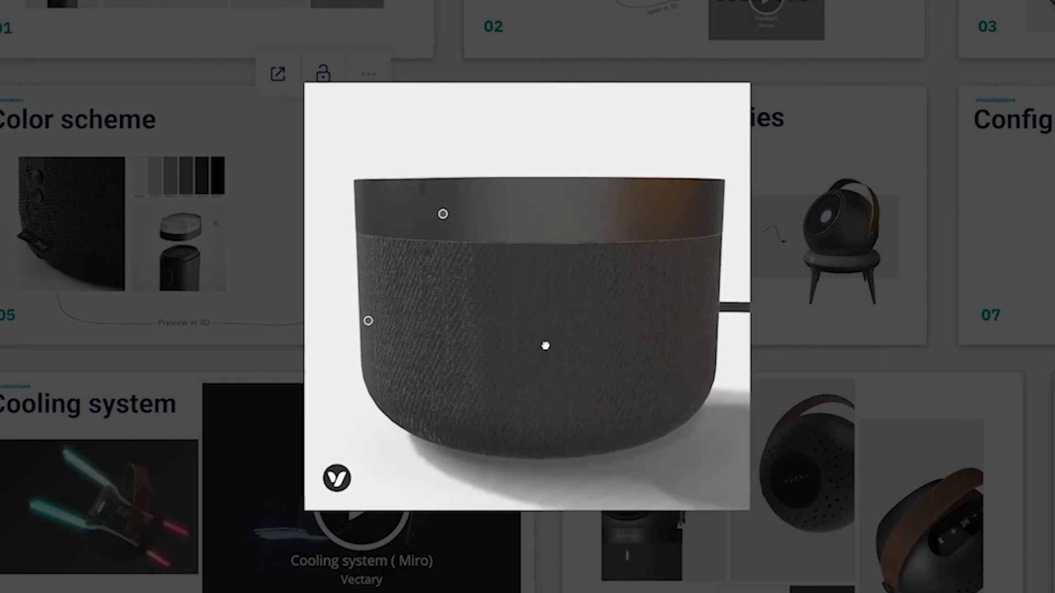
# Rotate the embedded 3D speaker base model on the Miro product board.
pyautogui.moveTo(546, 346); pyautogui.dragTo(584, 326)
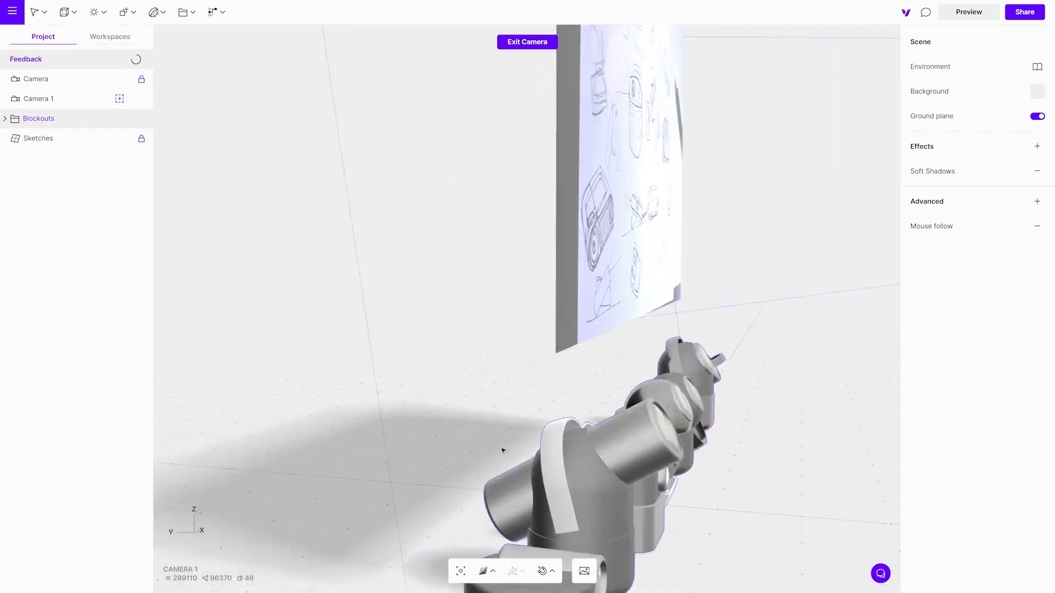
# Turn on Share to web for the sketches scene and copy its viewer link.
pyautogui.click(1024, 12)
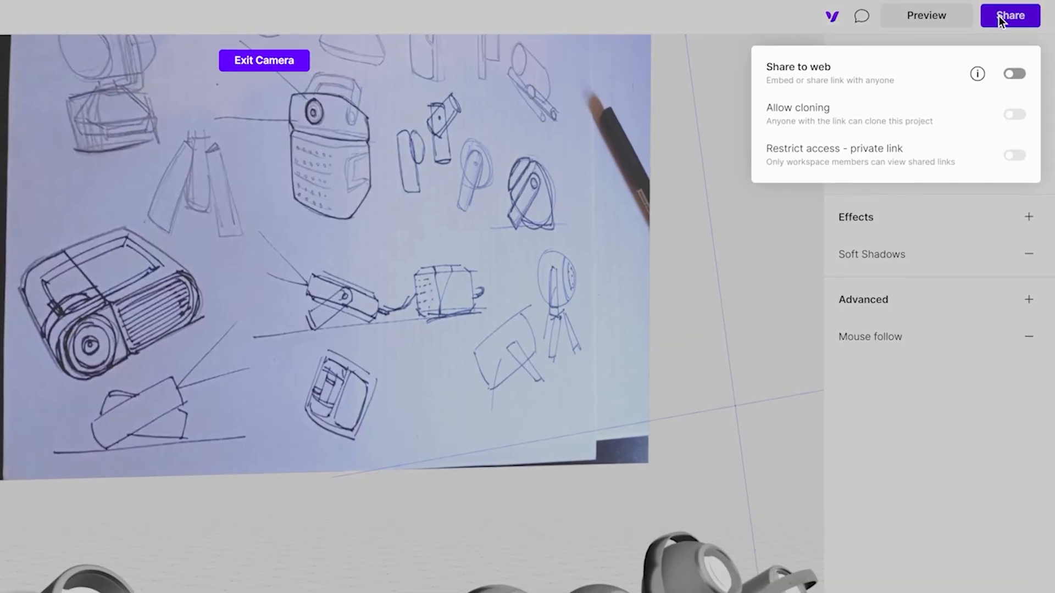
pyautogui.click(1013, 74)
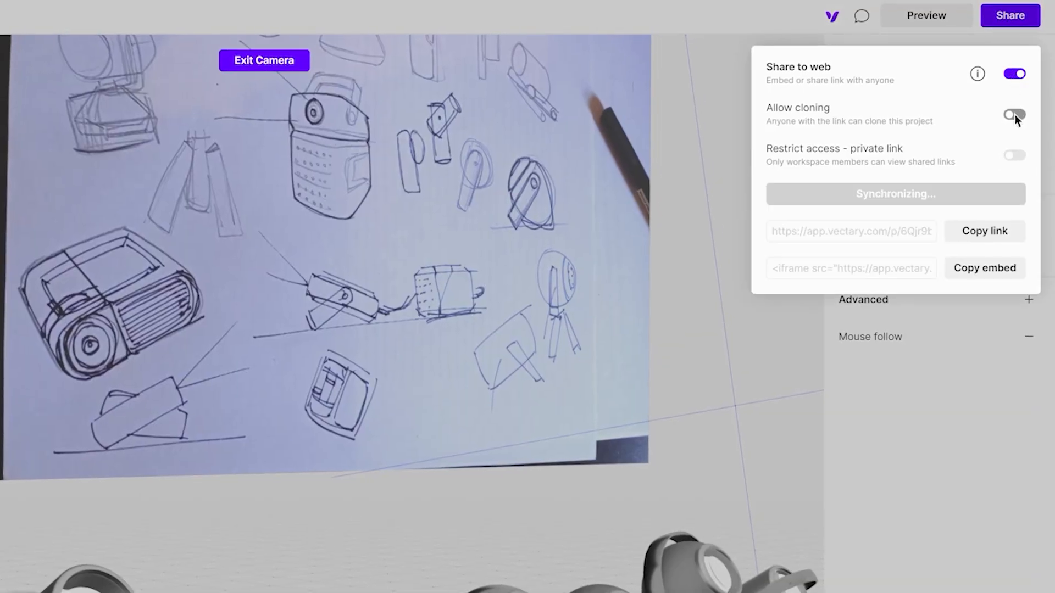
pyautogui.click(1015, 114)
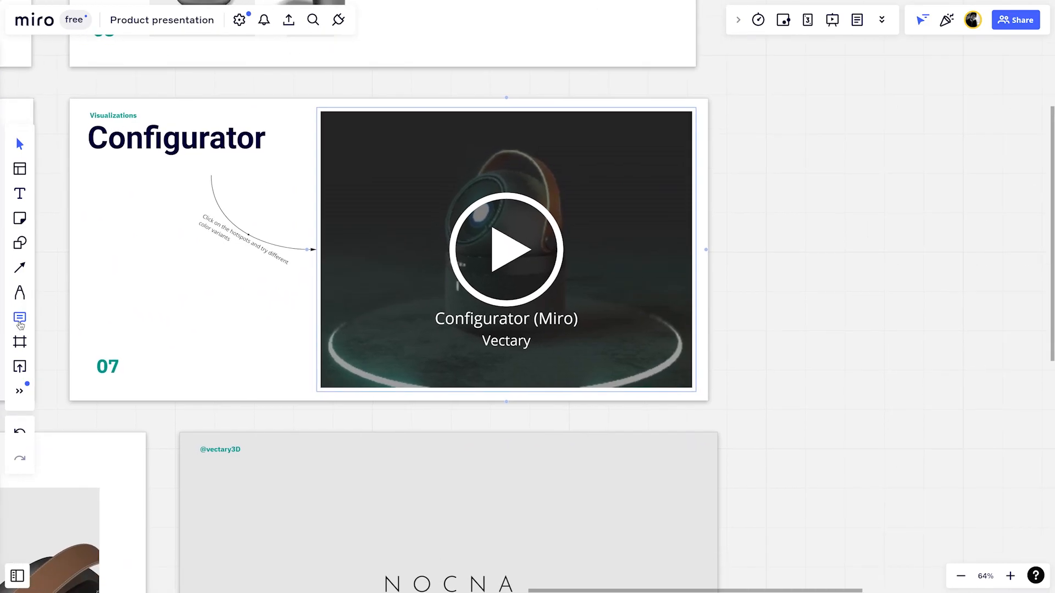
# Try the Configurator embed's projector base options, then launch the Cooling system scene.
pyautogui.click(506, 251)
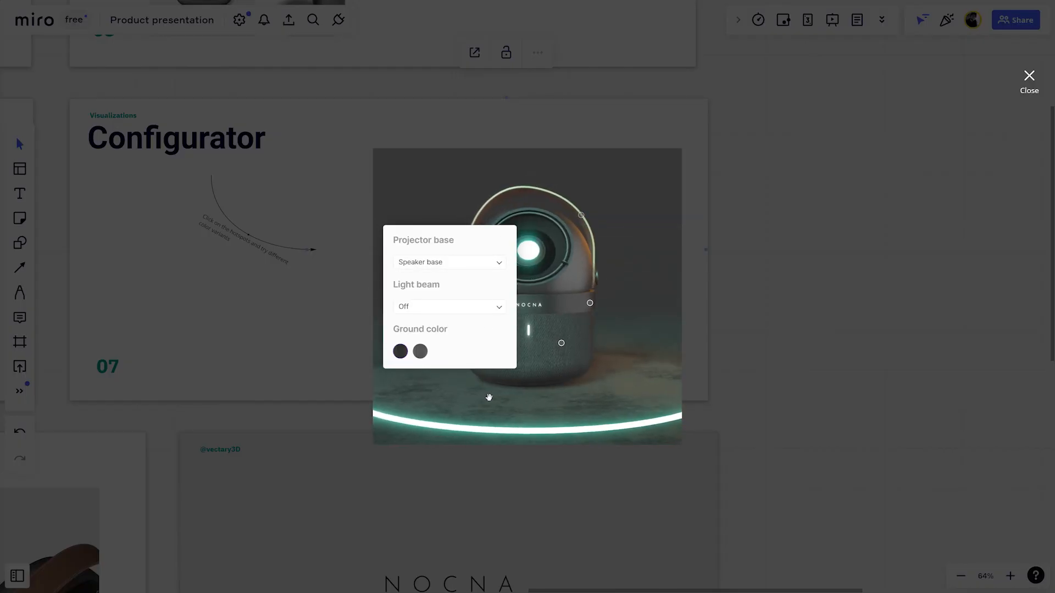
pyautogui.click(448, 306)
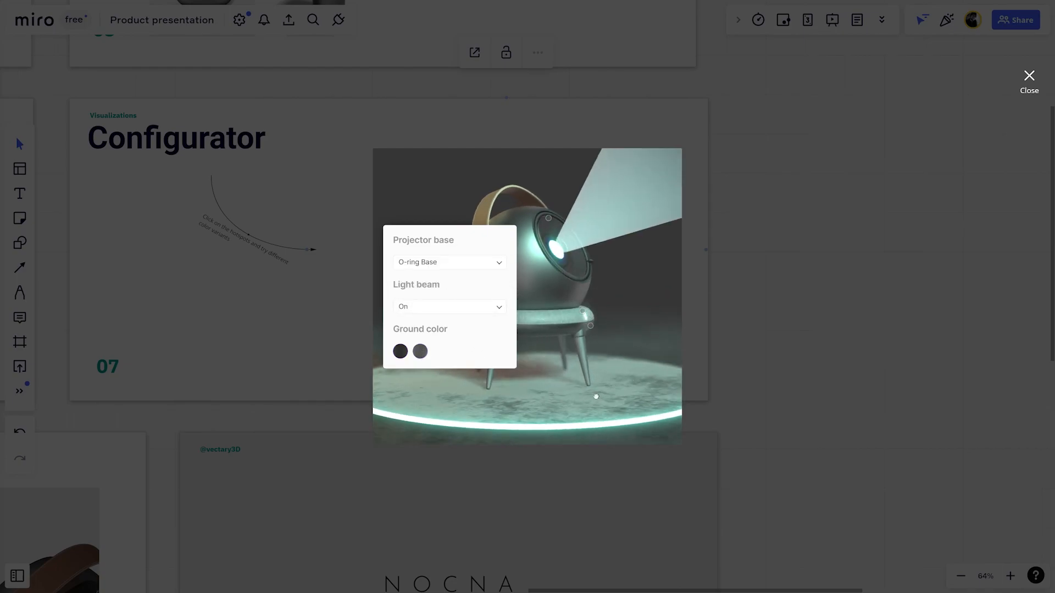
pyautogui.click(1028, 79)
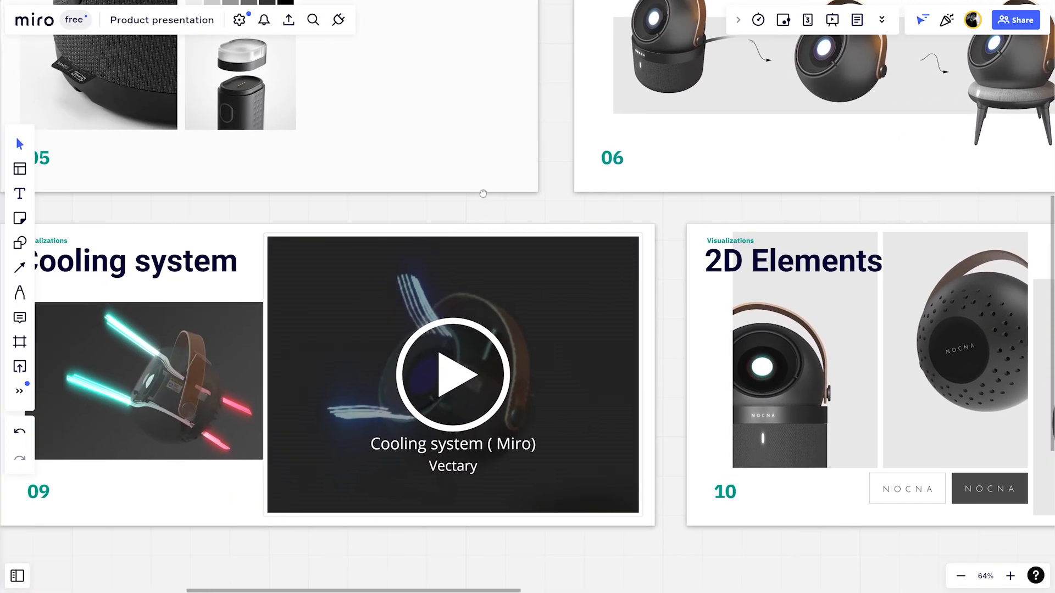
pyautogui.click(452, 374)
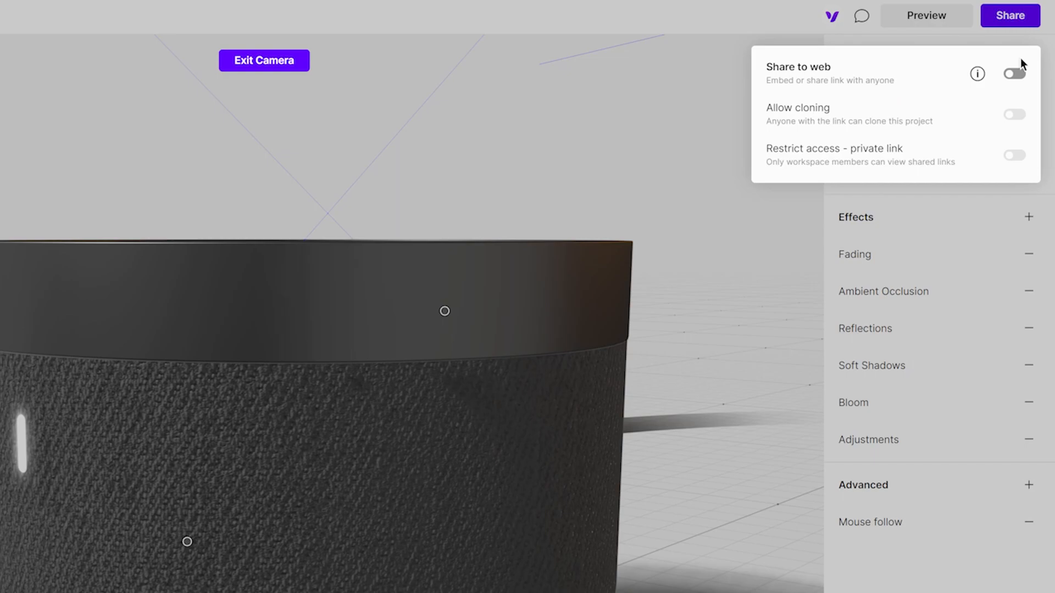
pyautogui.click(1013, 74)
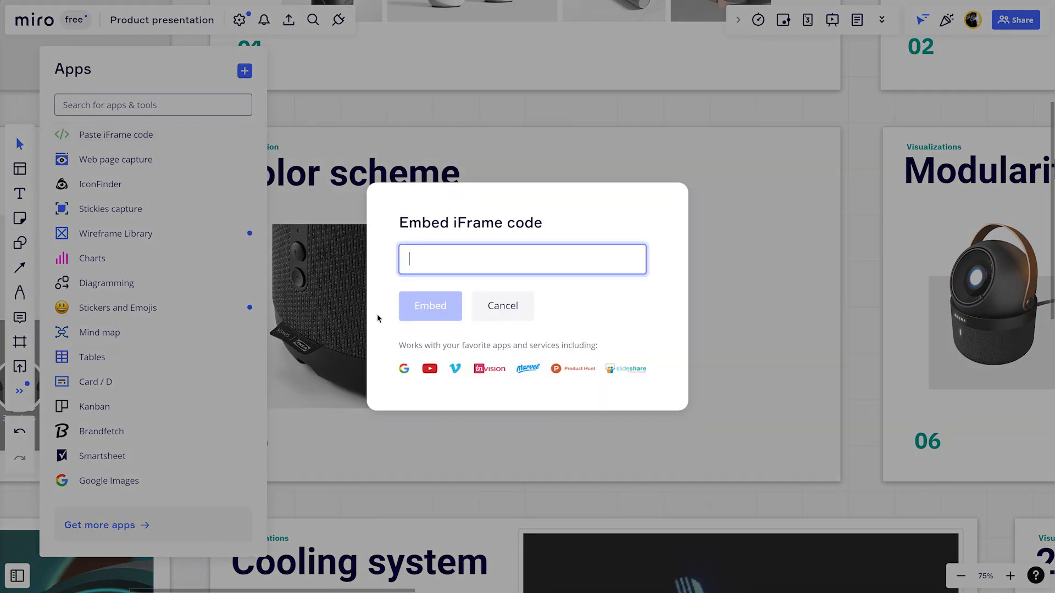
# Embed the pasted Materials scene code, launch it, and rotate the speaker base.
pyautogui.click(501, 306)
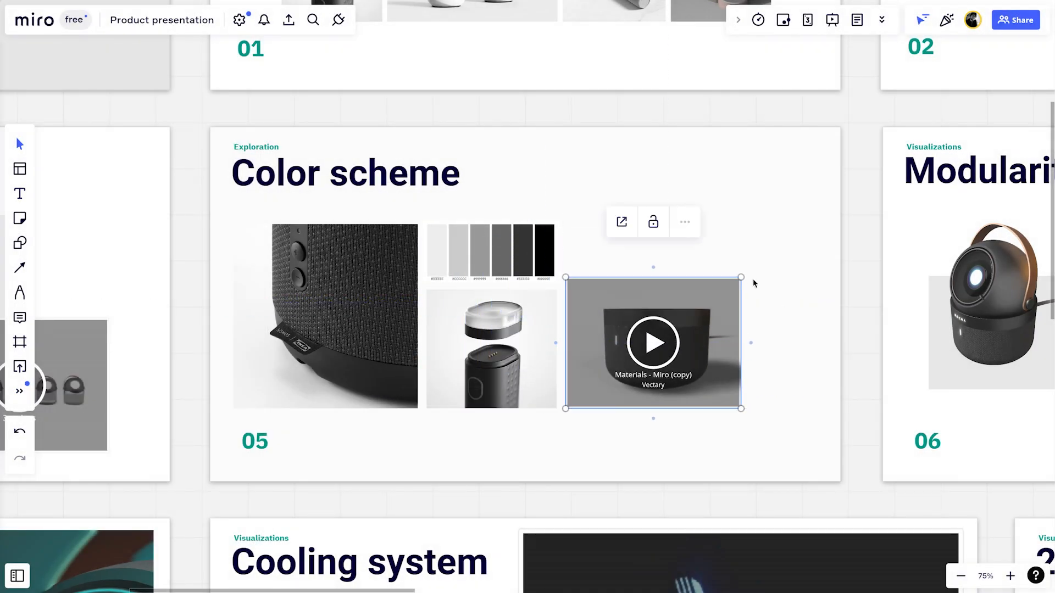
pyautogui.click(652, 343)
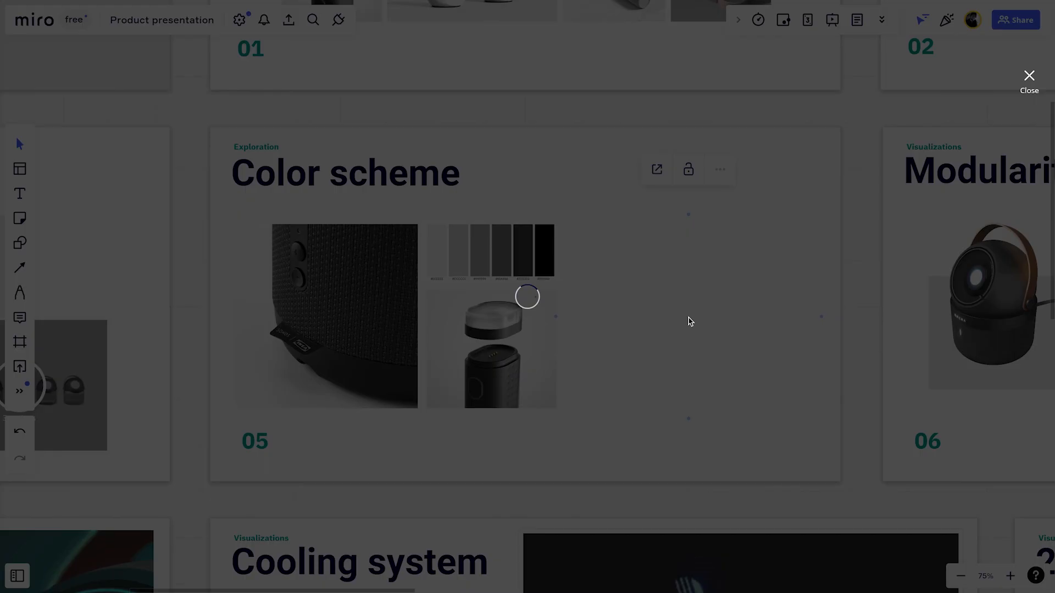
pyautogui.click(527, 297)
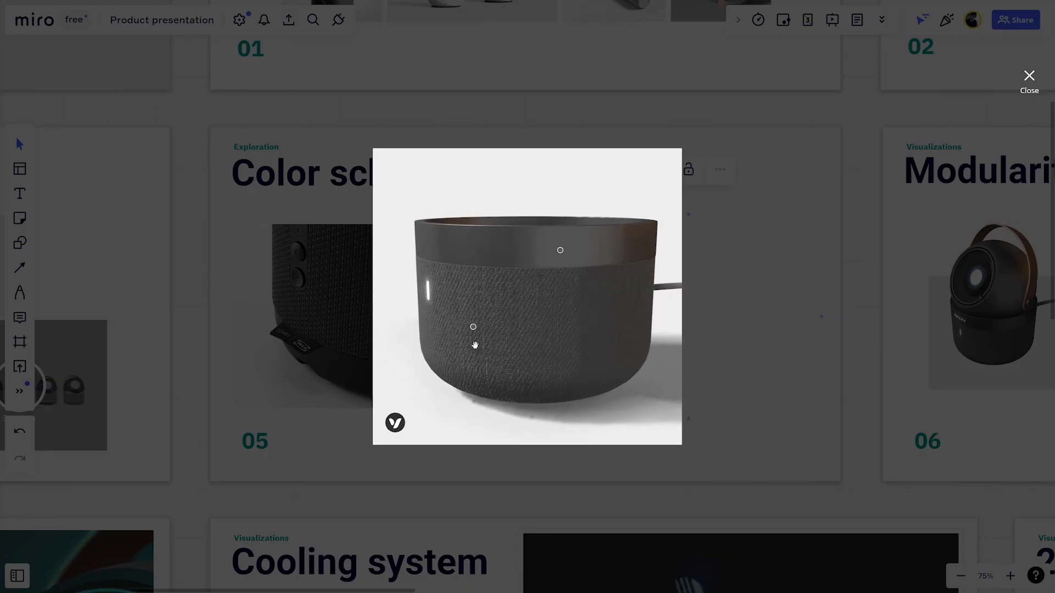
pyautogui.moveTo(473, 344); pyautogui.dragTo(554, 244)
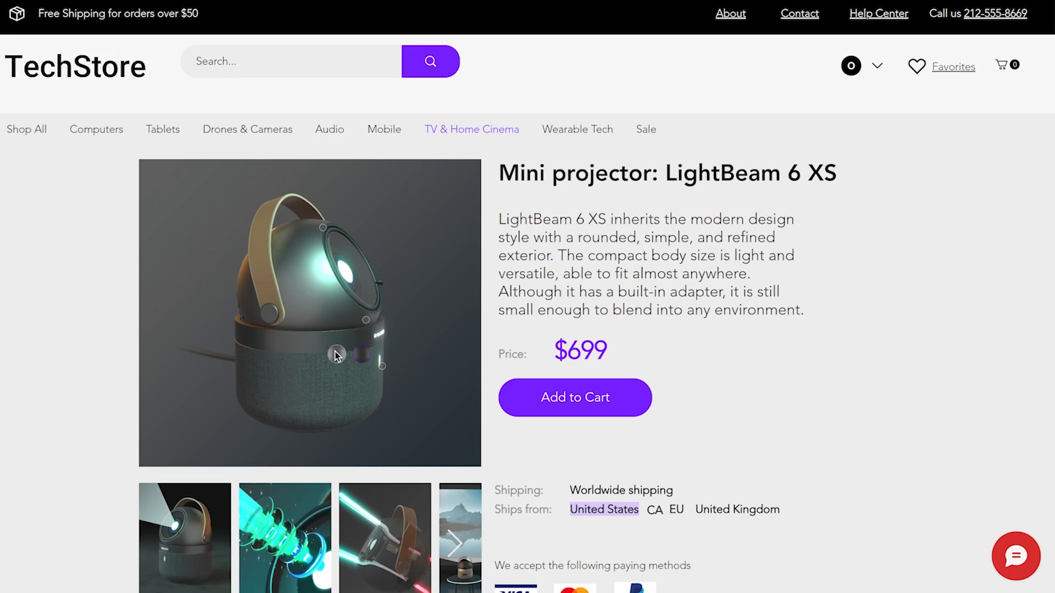
# Rotate the 3D projector on the TechStore LightBeam 6 XS product page.
pyautogui.moveTo(336, 355); pyautogui.dragTo(249, 343)
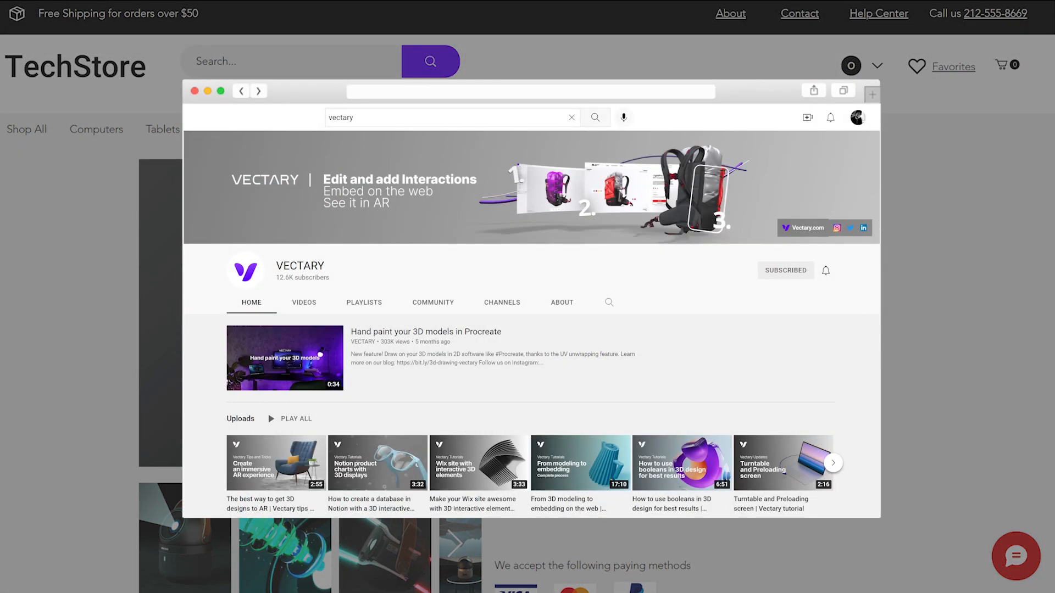
# Scroll the Vectary YouTube channel to the Integrations playlist, then use the top-right controls.
pyautogui.scroll(-3)
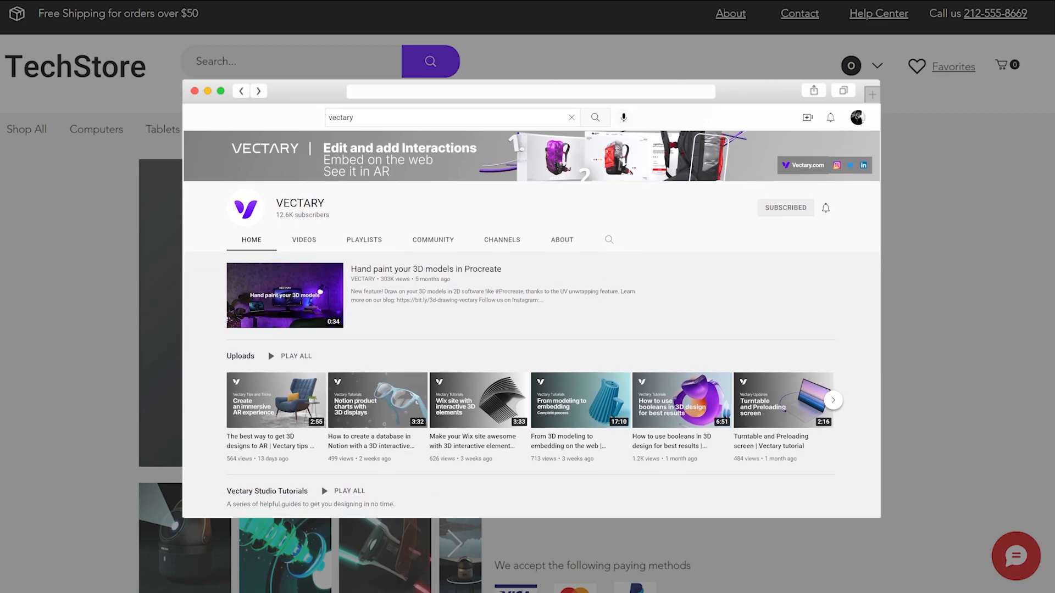
pyautogui.scroll(-3)
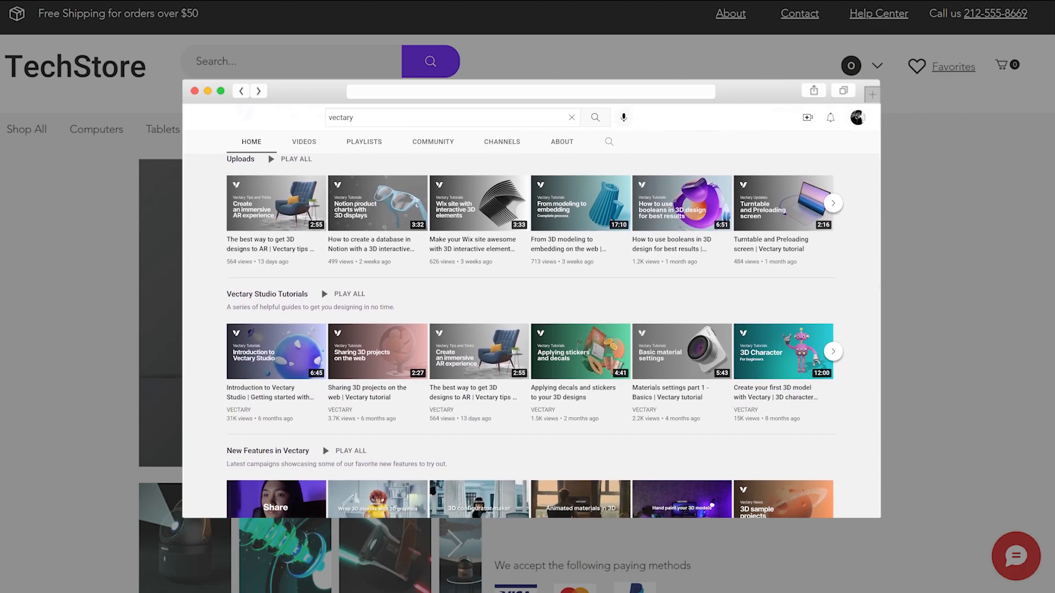
pyautogui.scroll(-3)
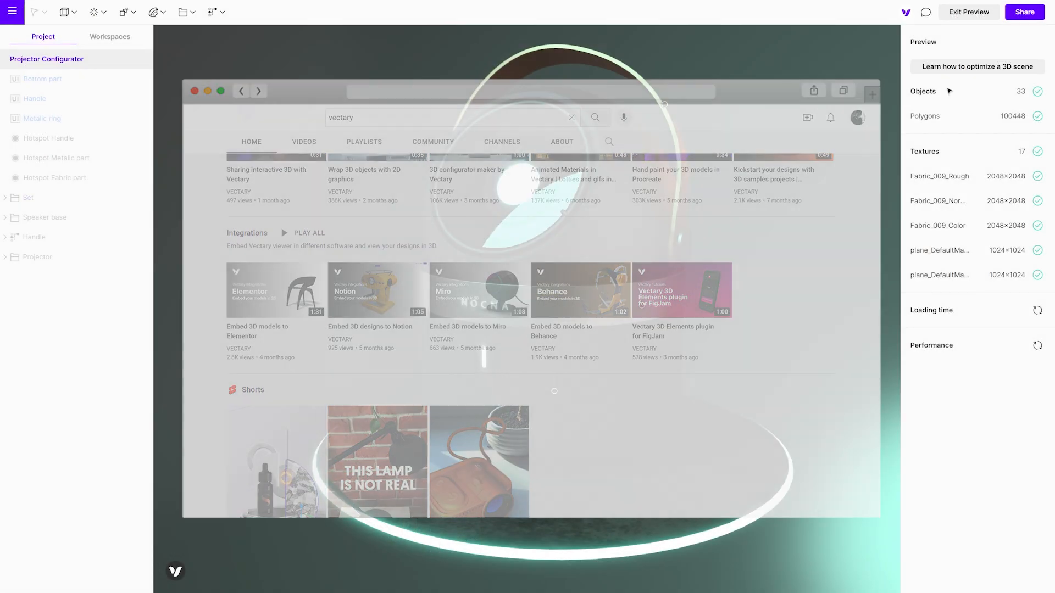
pyautogui.click(1023, 12)
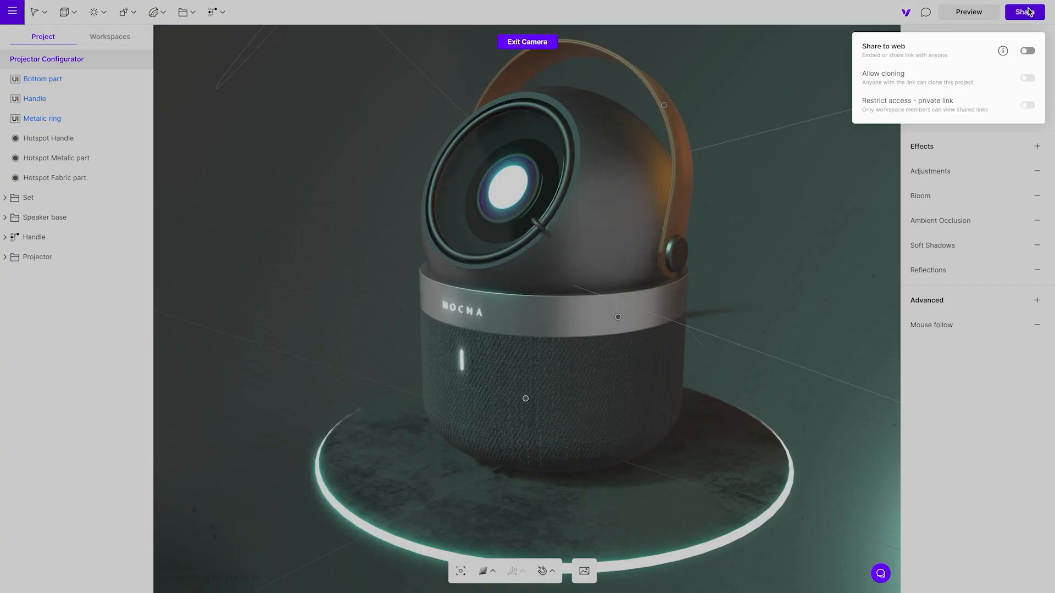
pyautogui.click(1027, 50)
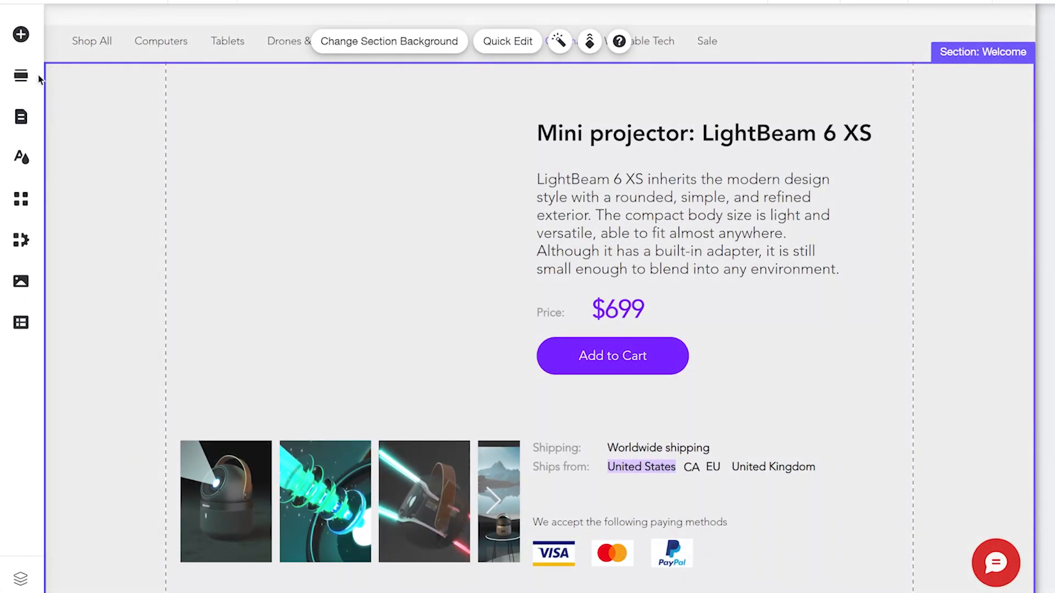
# Add an Embed HTML element with the Vectary iframe code and move it into the product image area.
pyautogui.click(20, 34)
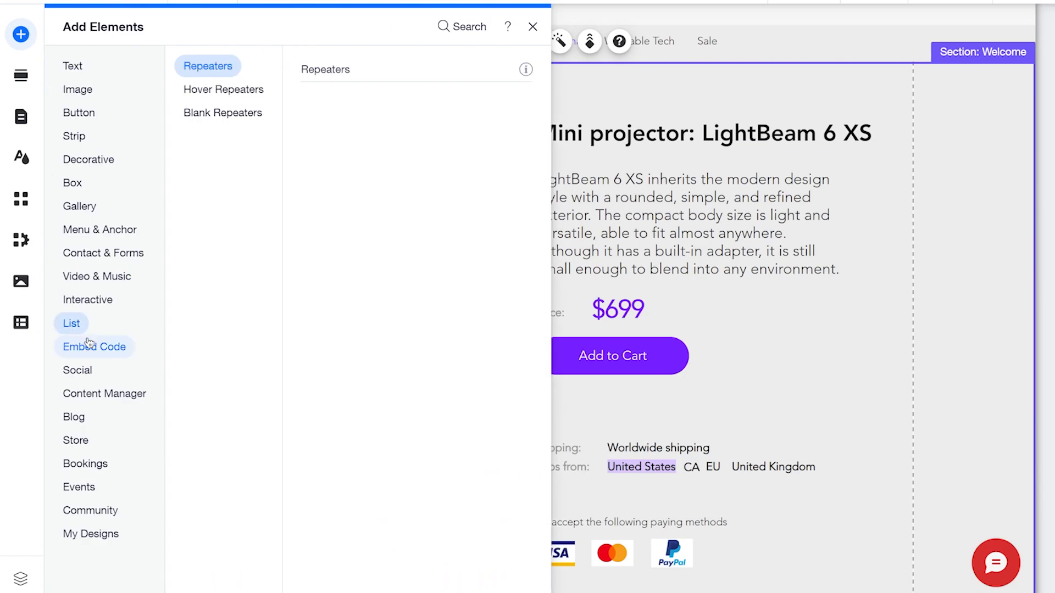
pyautogui.click(94, 347)
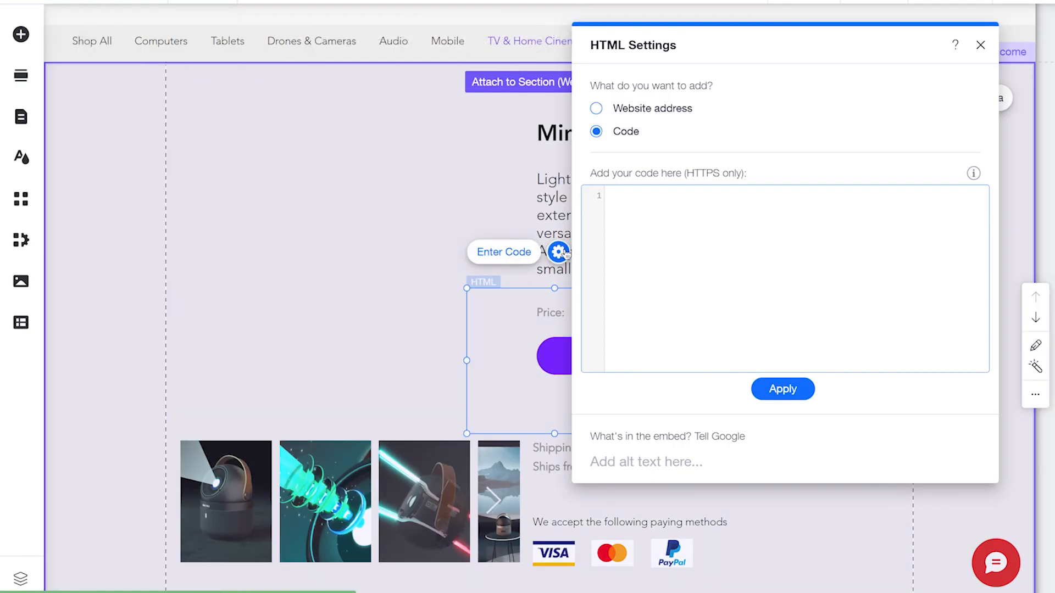
pyautogui.click(782, 389)
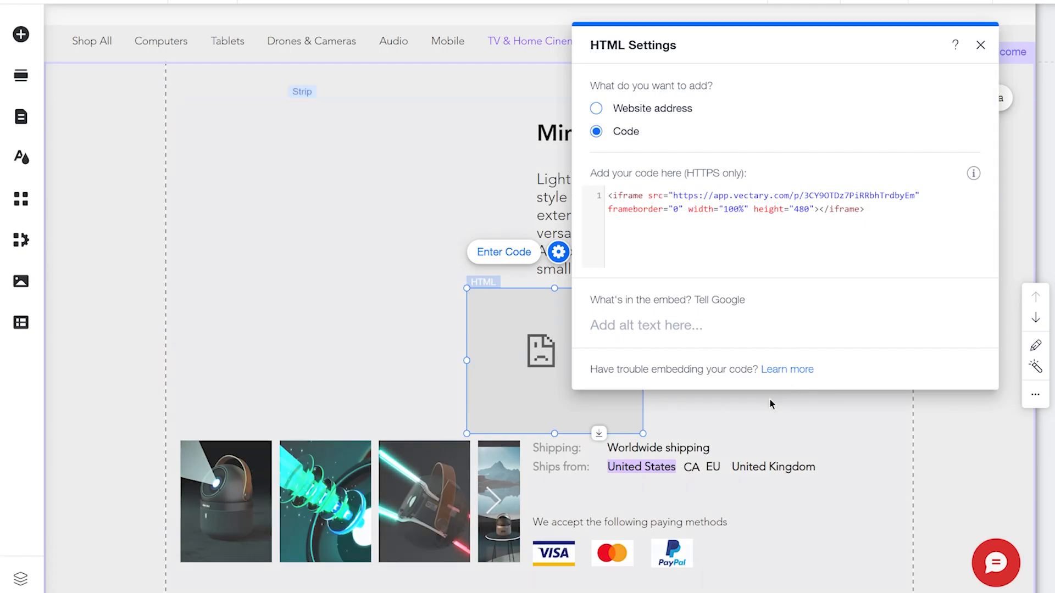
pyautogui.click(980, 46)
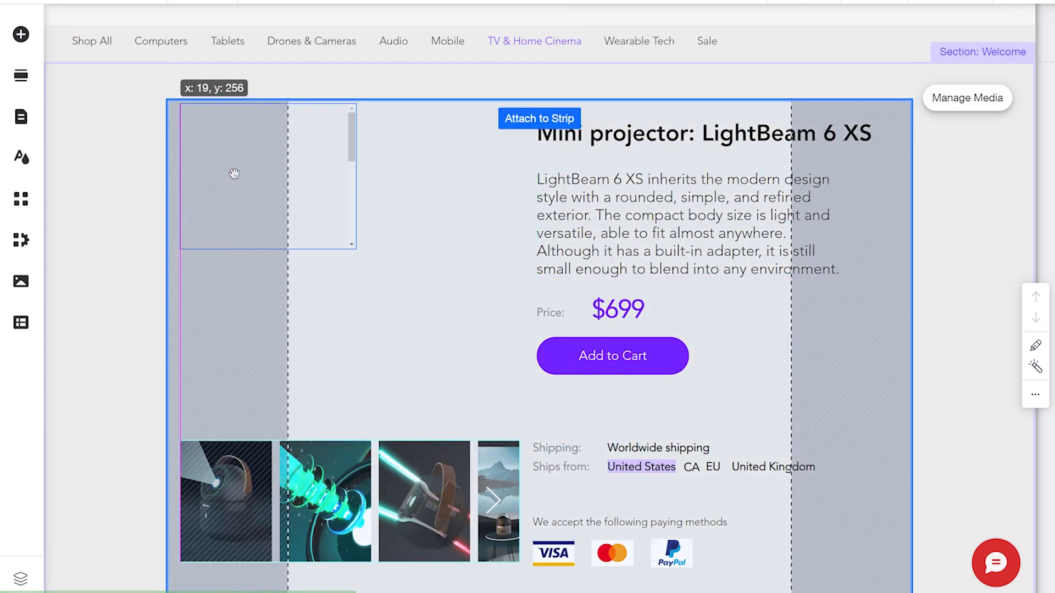
pyautogui.moveTo(357, 242); pyautogui.dragTo(519, 431)
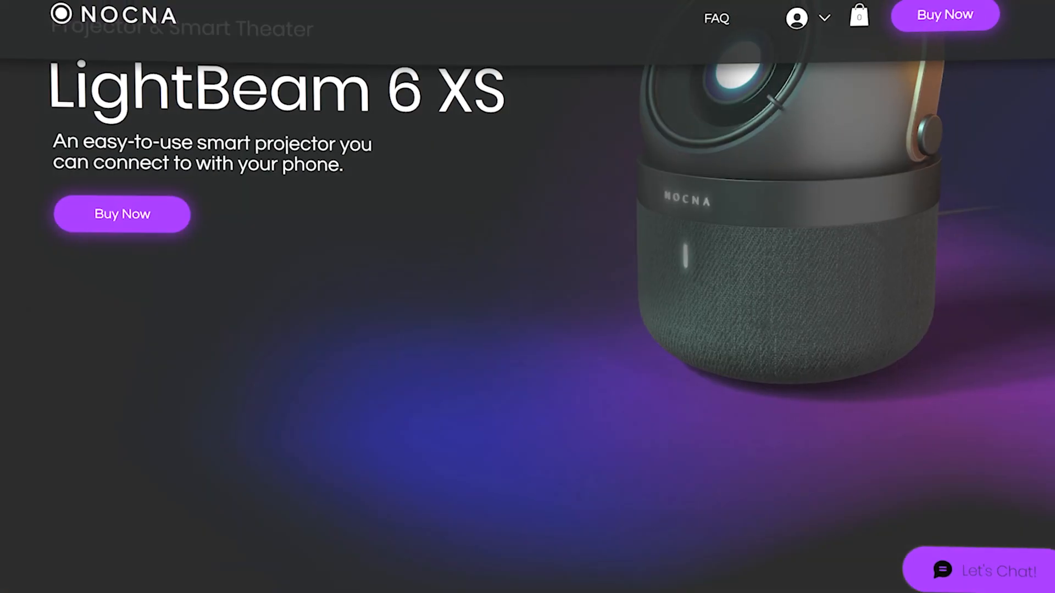
# Scroll the NOCNA site and switch the projector's variants to the O-ring base.
pyautogui.scroll(-3)
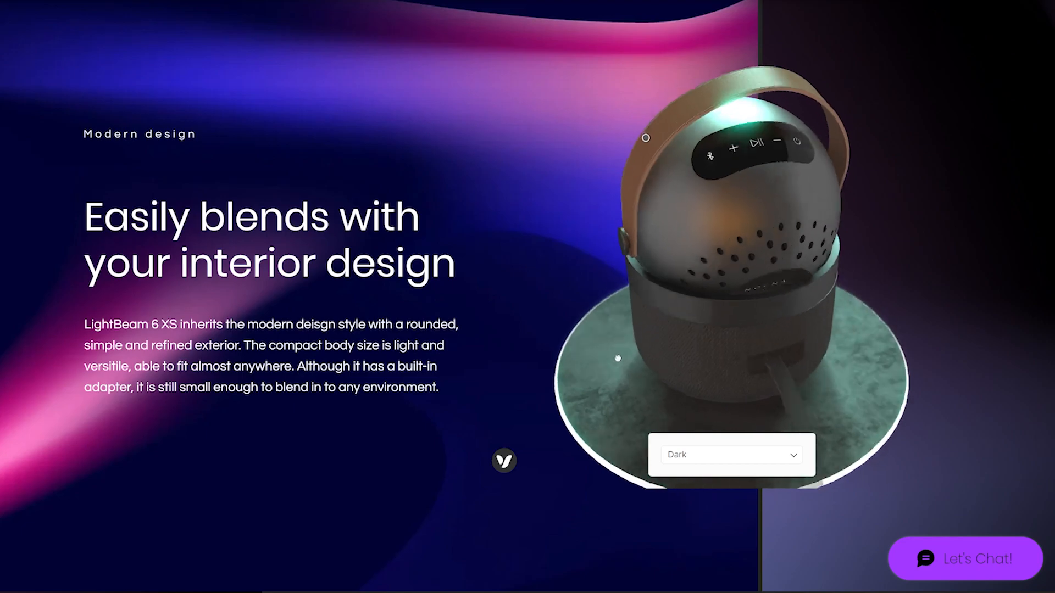
pyautogui.click(731, 455)
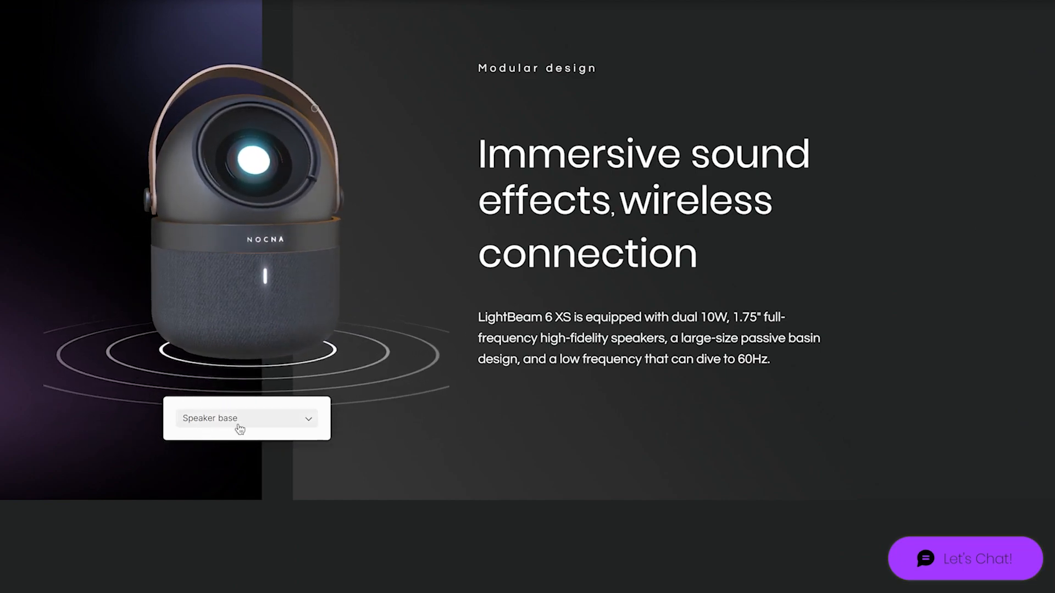
pyautogui.click(246, 417)
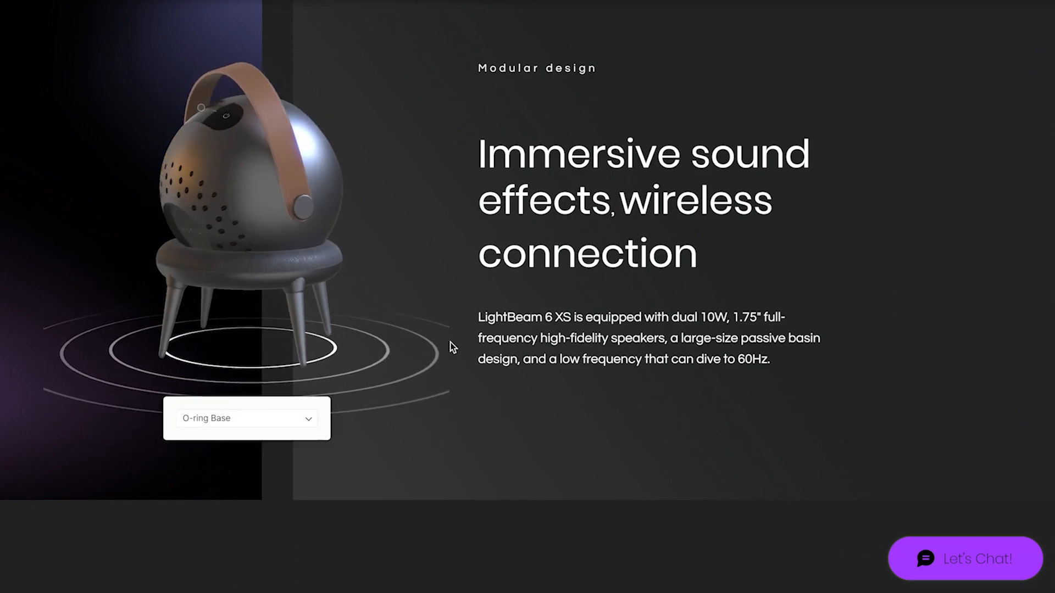
# Scroll through the 3D sections down to the Multi-coated optical lens section.
pyautogui.scroll(-3)
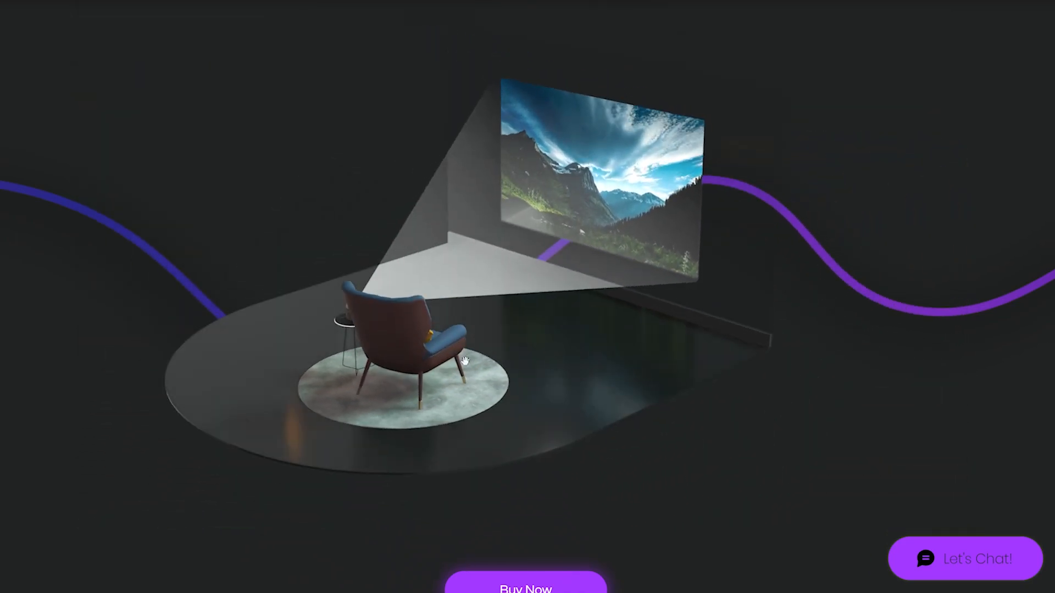
pyautogui.scroll(-3)
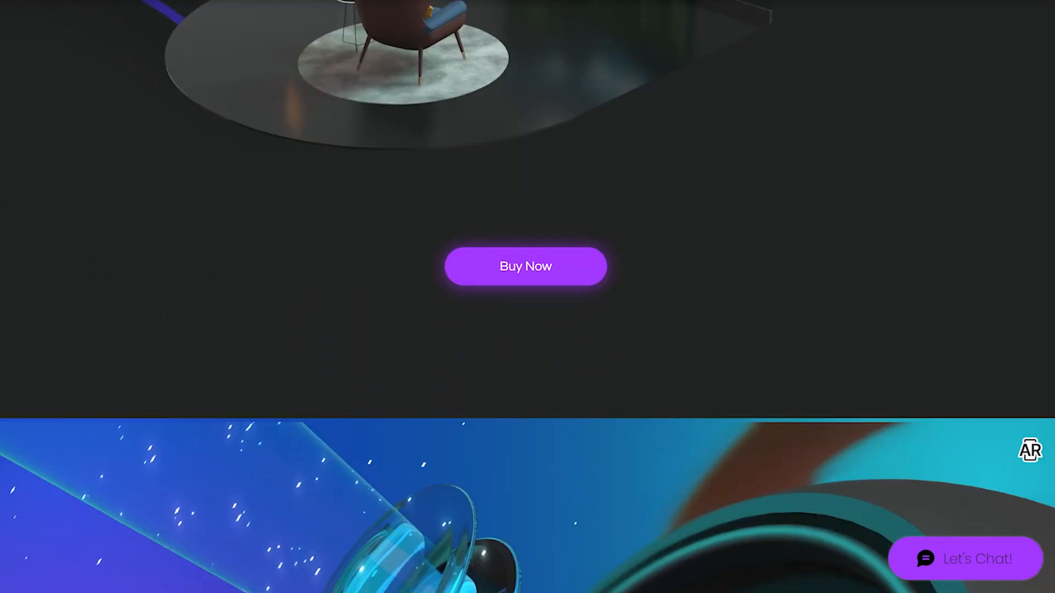
pyautogui.scroll(-3)
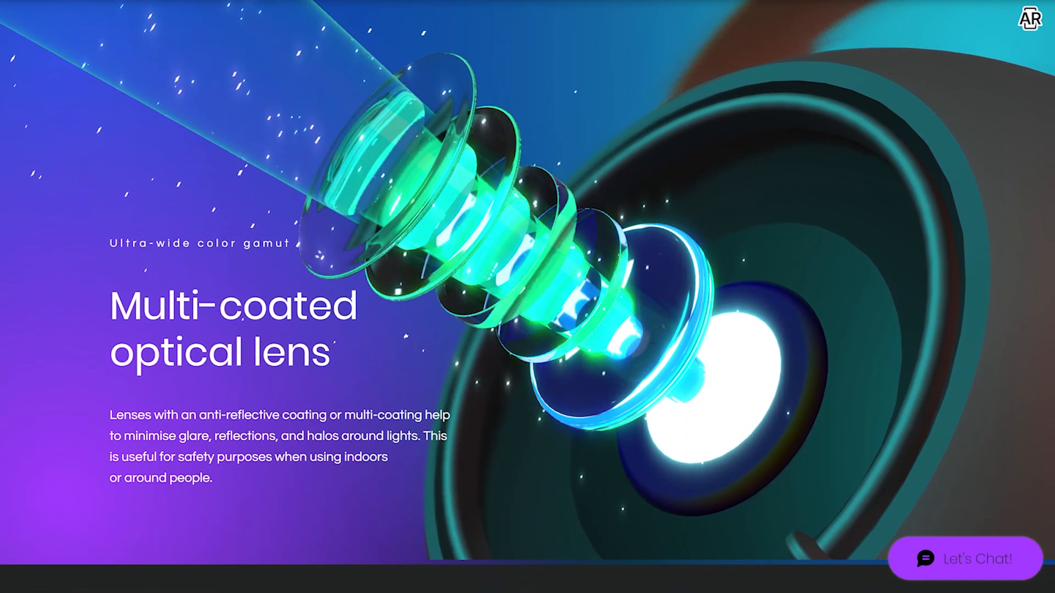